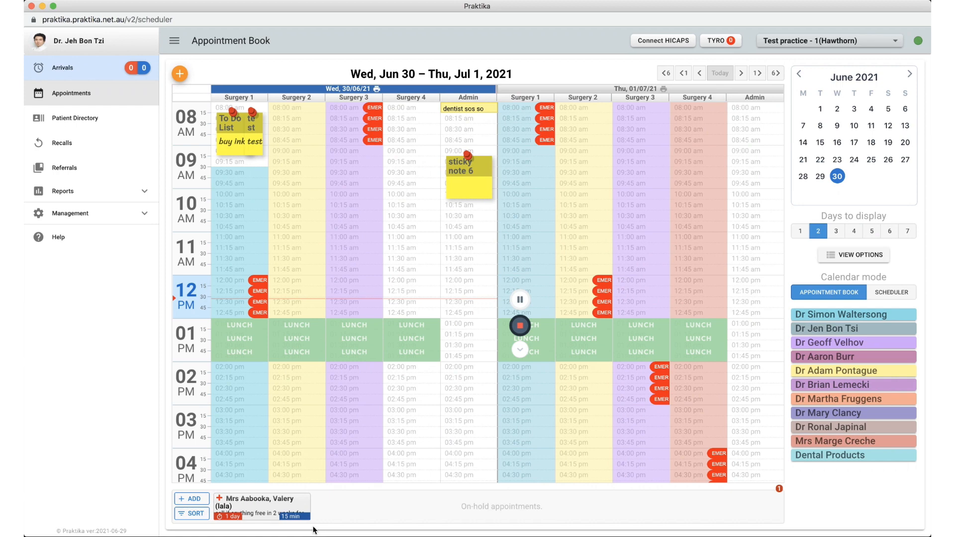
mouse_move(338, 531)
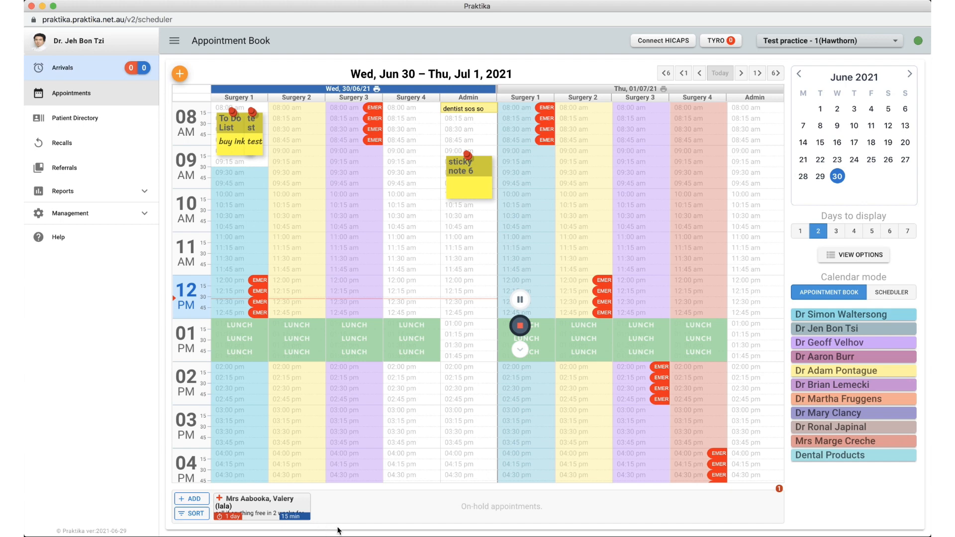
mouse_move(289, 193)
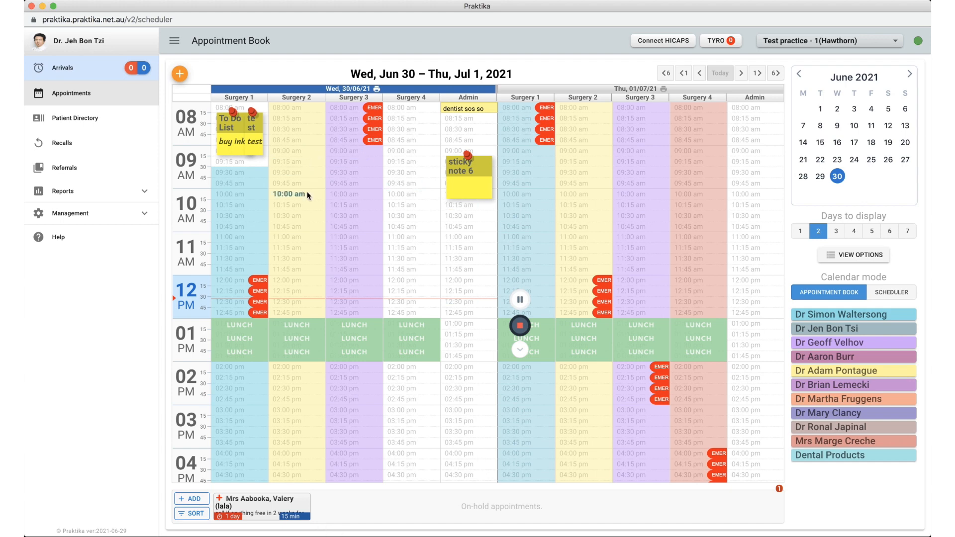
Step: Mark the 10:00–11:15 am Surgery 2 slot on Wed 30 June as a new booking
left_click(296, 194)
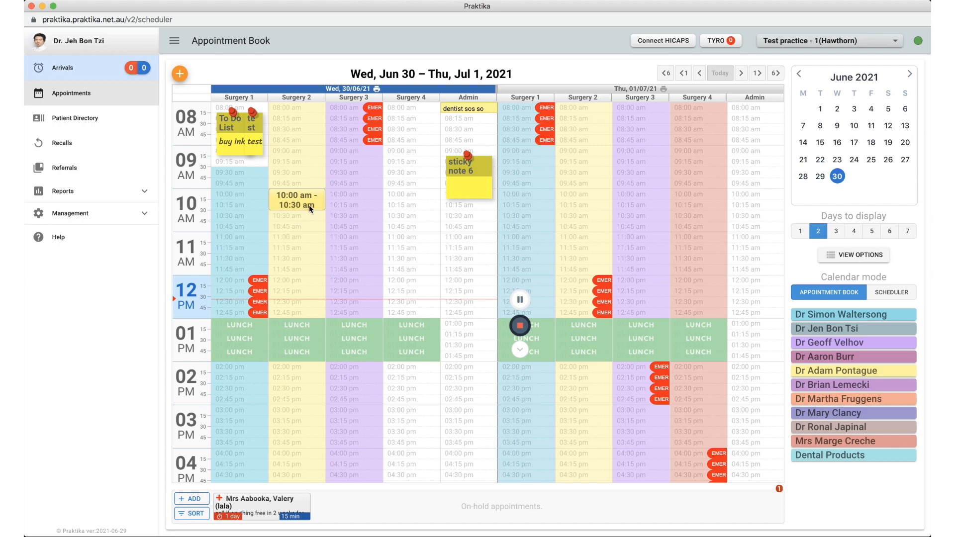
left_click_drag(309, 209, 301, 241)
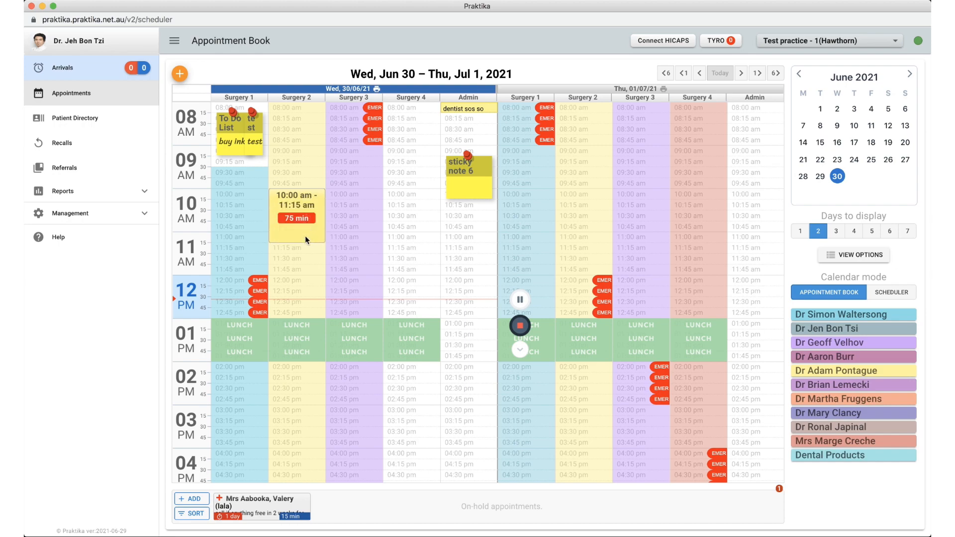
left_click(296, 204)
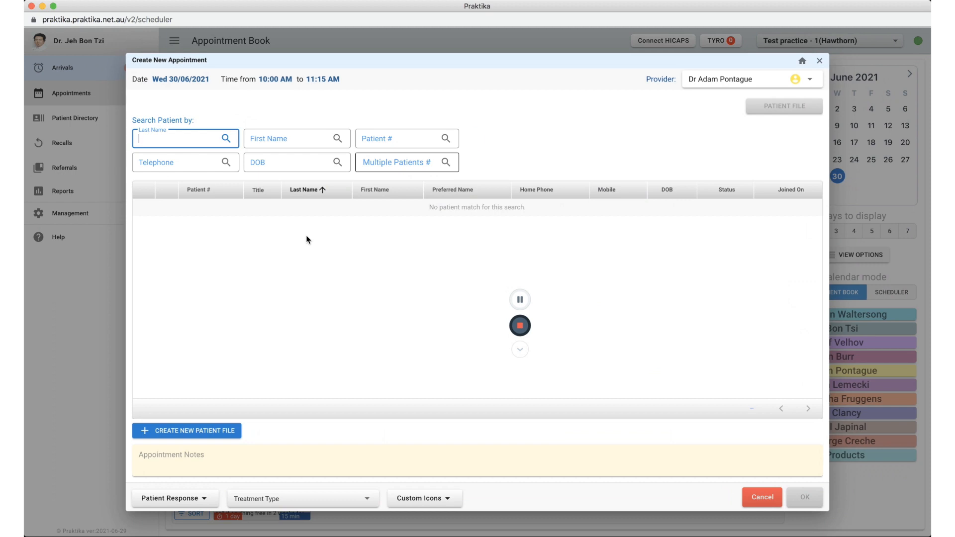
type("d")
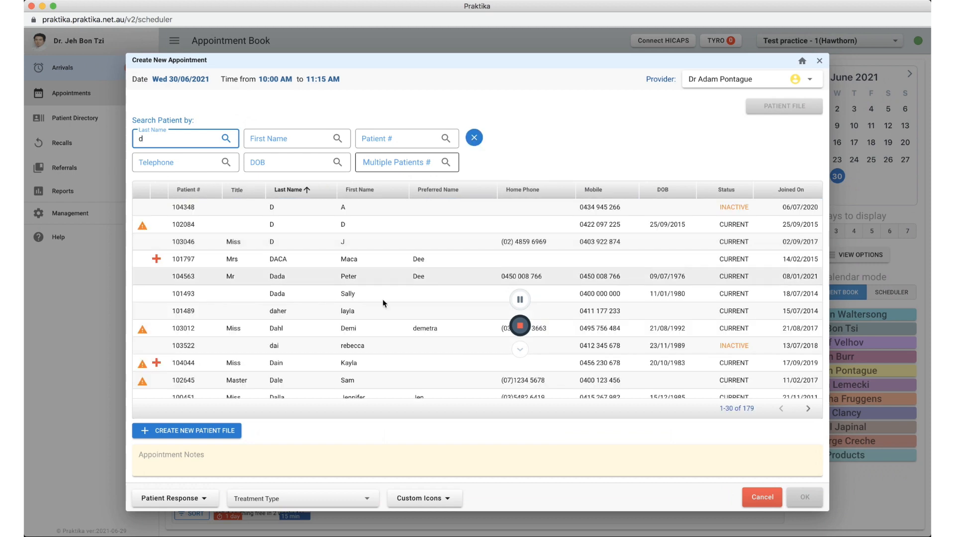
scroll("down", 3)
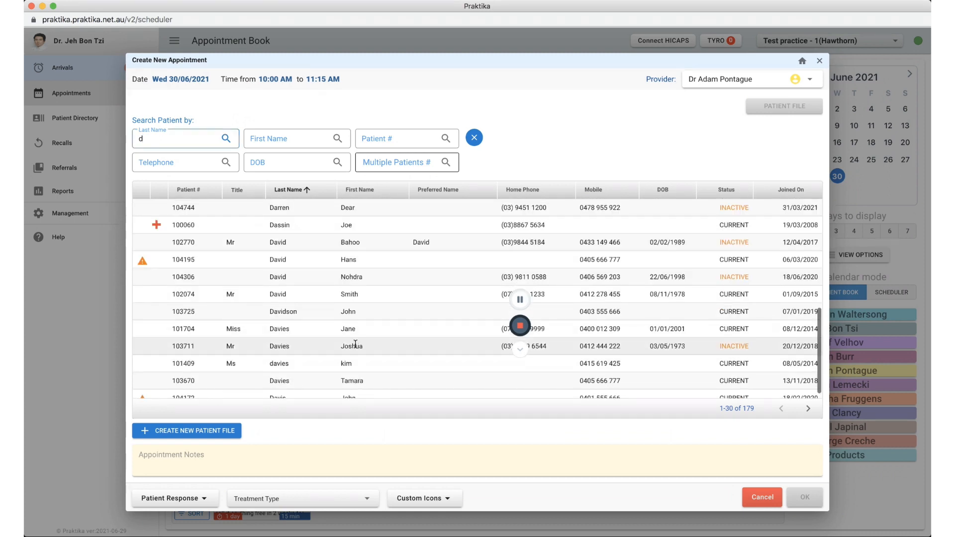
left_click(352, 346)
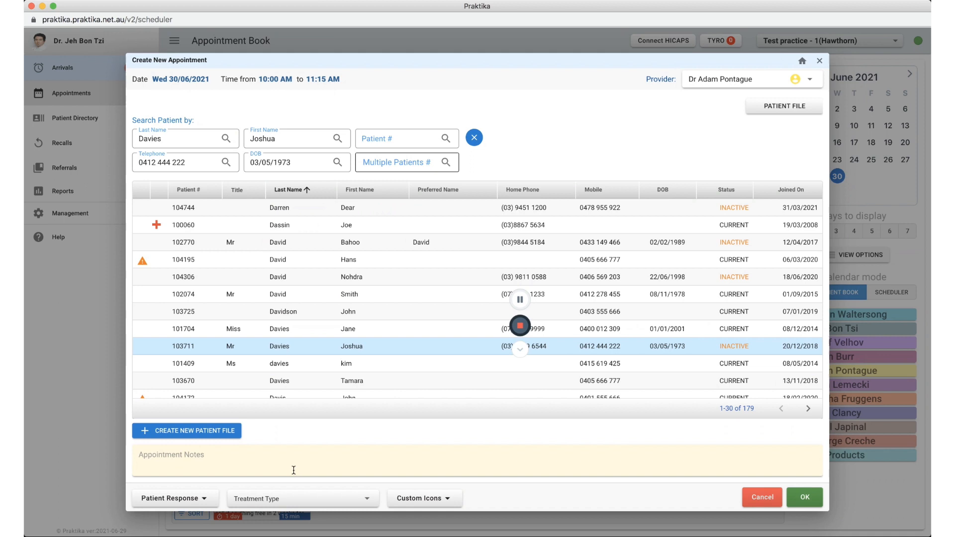
type("appt note")
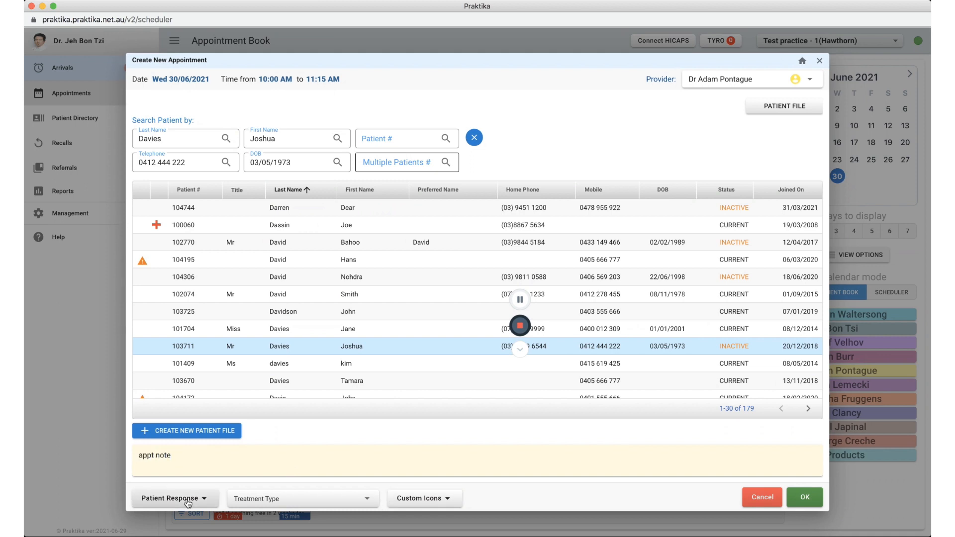
left_click(174, 499)
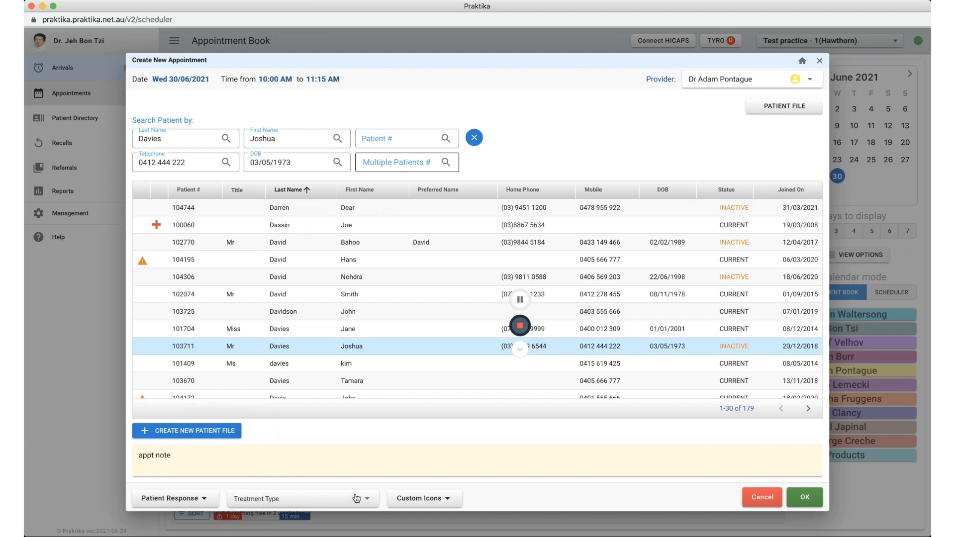
left_click(302, 498)
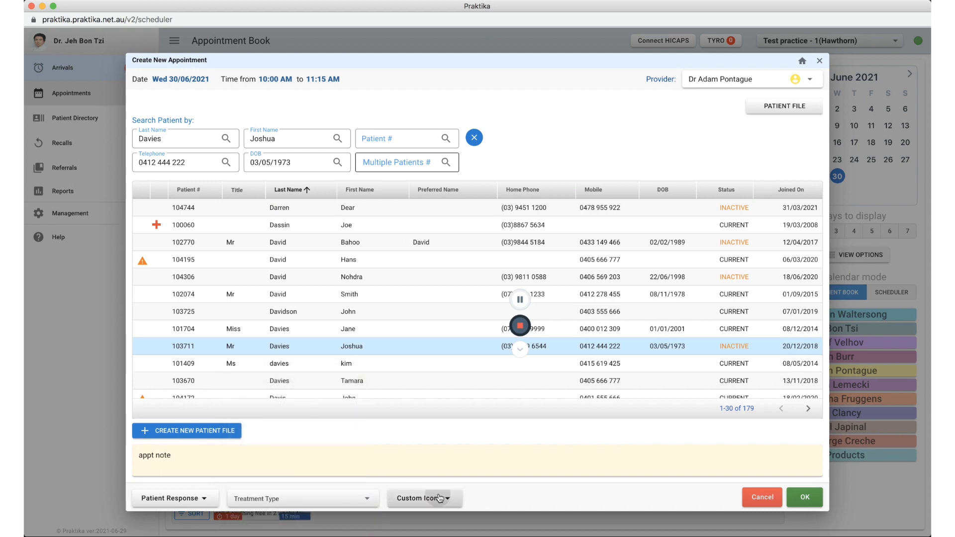
left_click(422, 498)
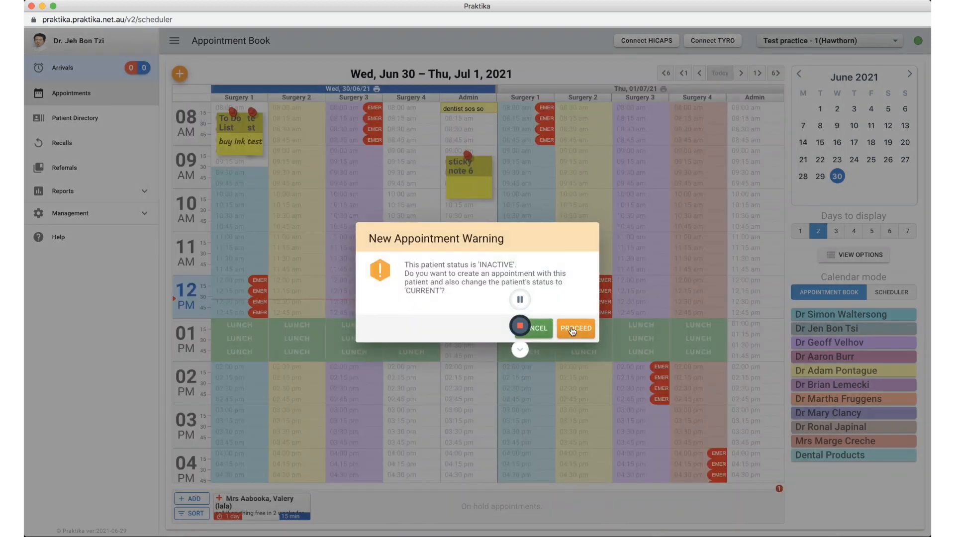
left_click(575, 329)
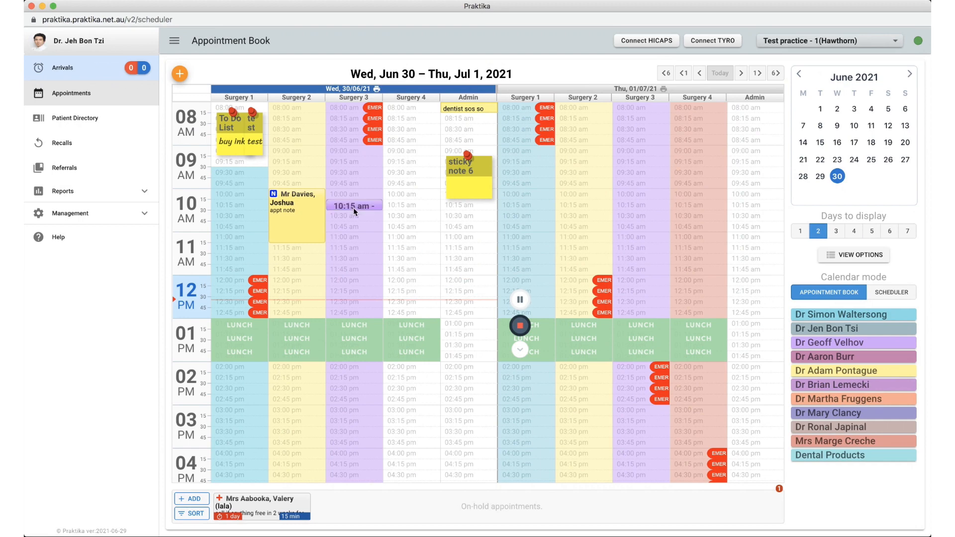
left_click_drag(354, 205, 354, 248)
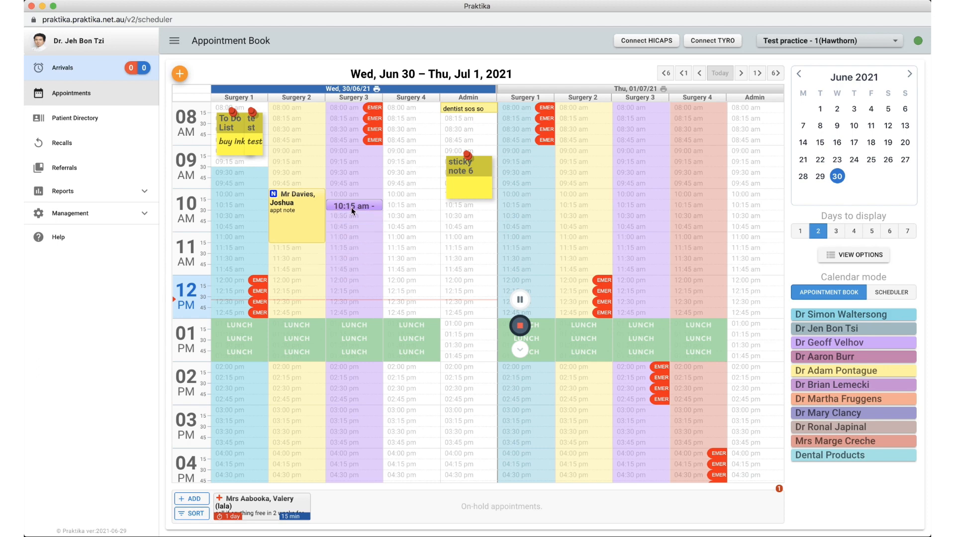
left_click_drag(354, 205, 354, 263)
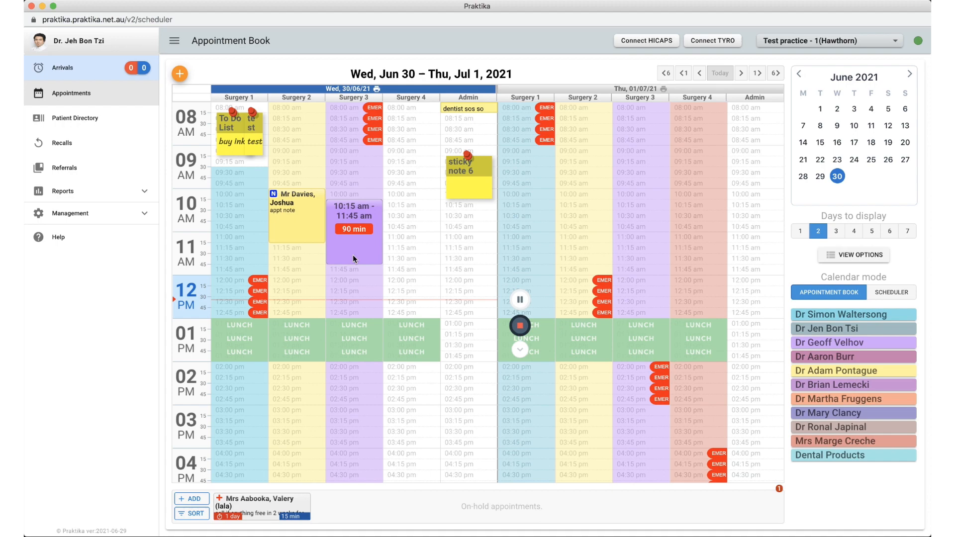
left_click(353, 231)
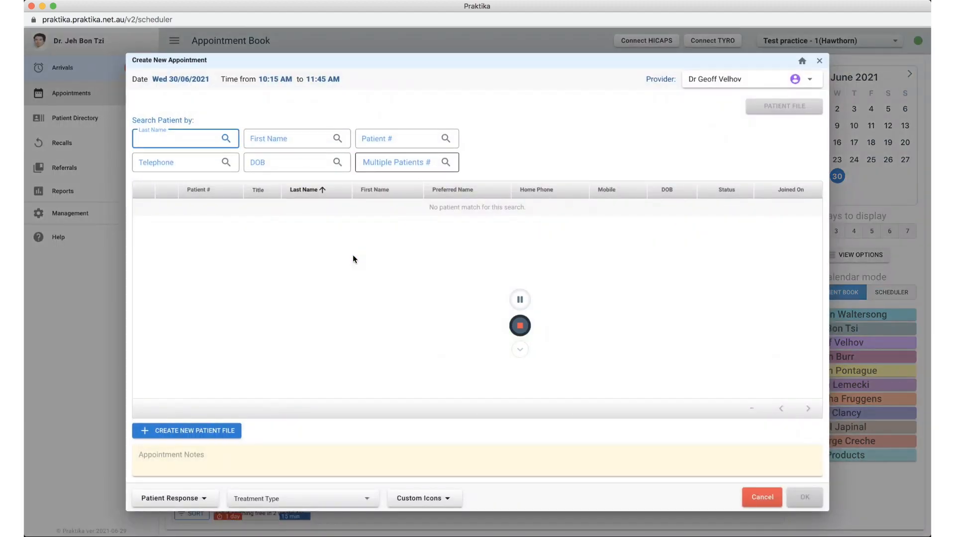
type("Lachs")
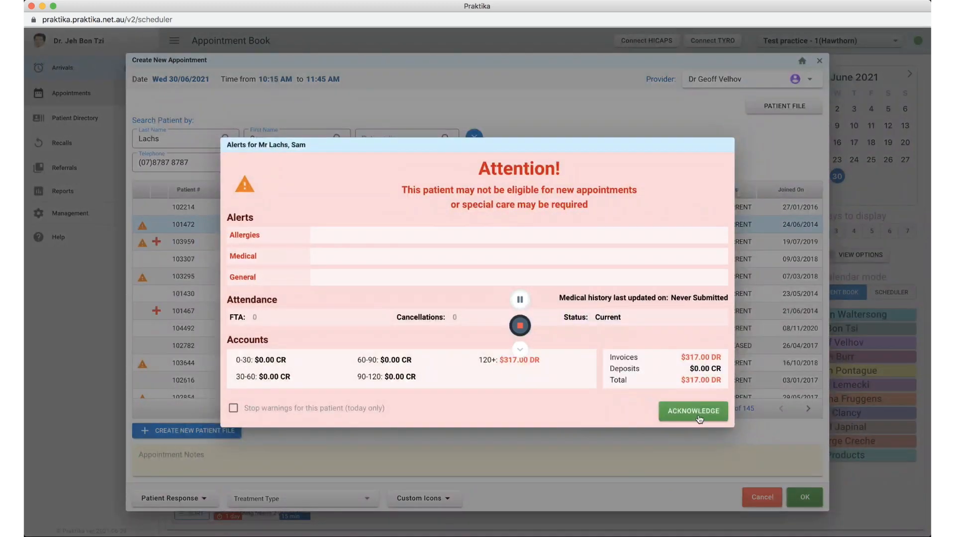
left_click(693, 412)
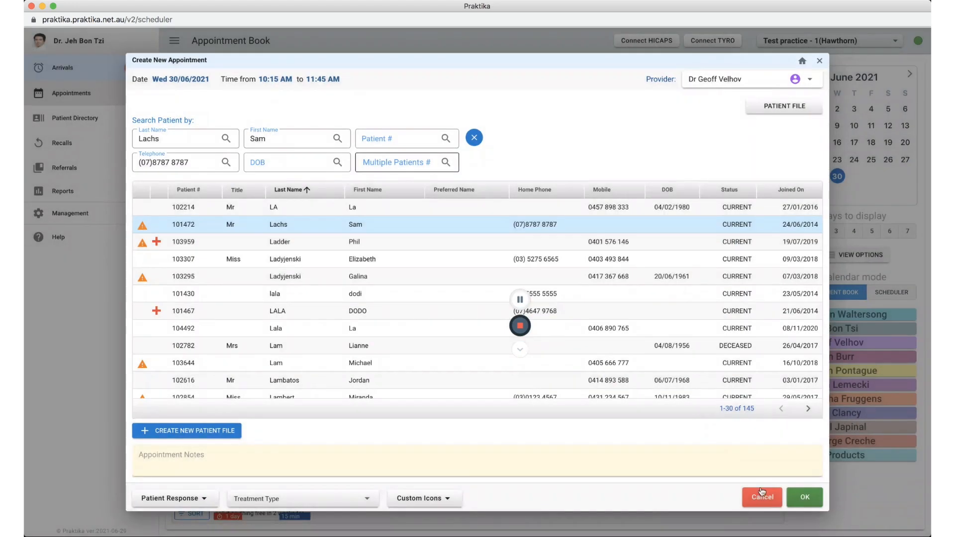
type("appt notes")
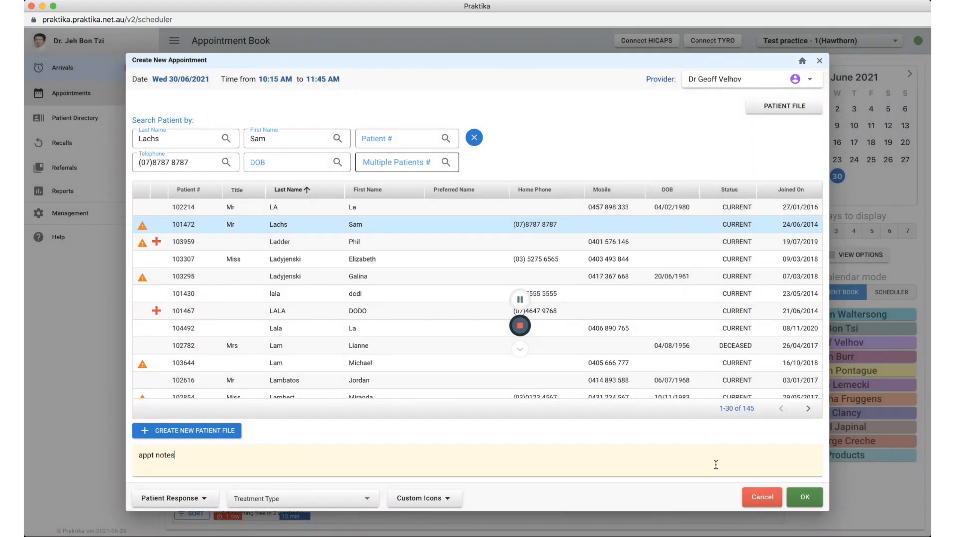
left_click(302, 499)
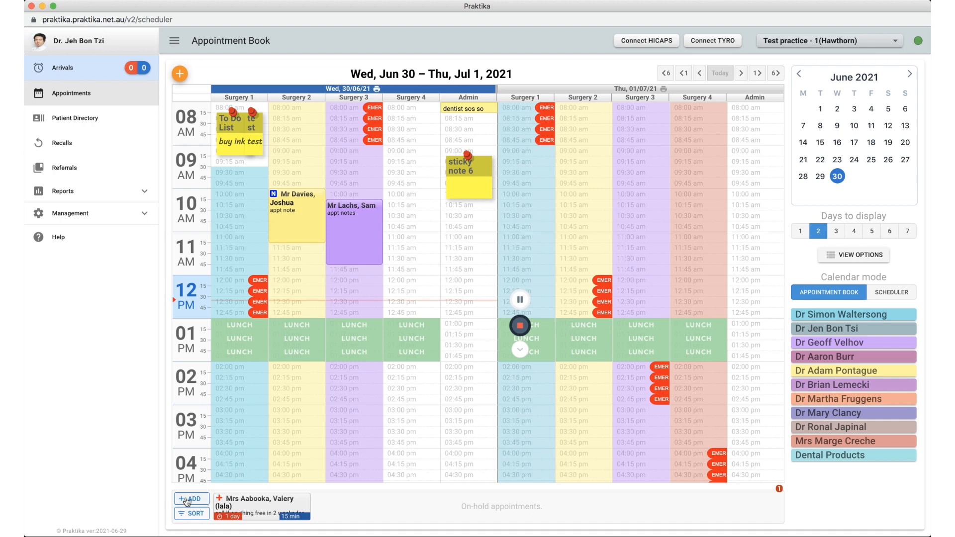
mouse_move(377, 514)
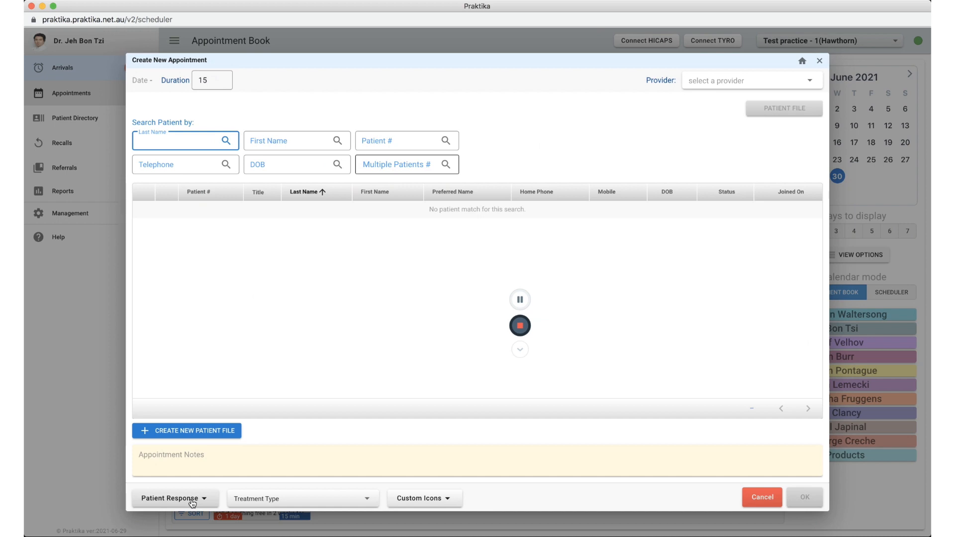
left_click(183, 141)
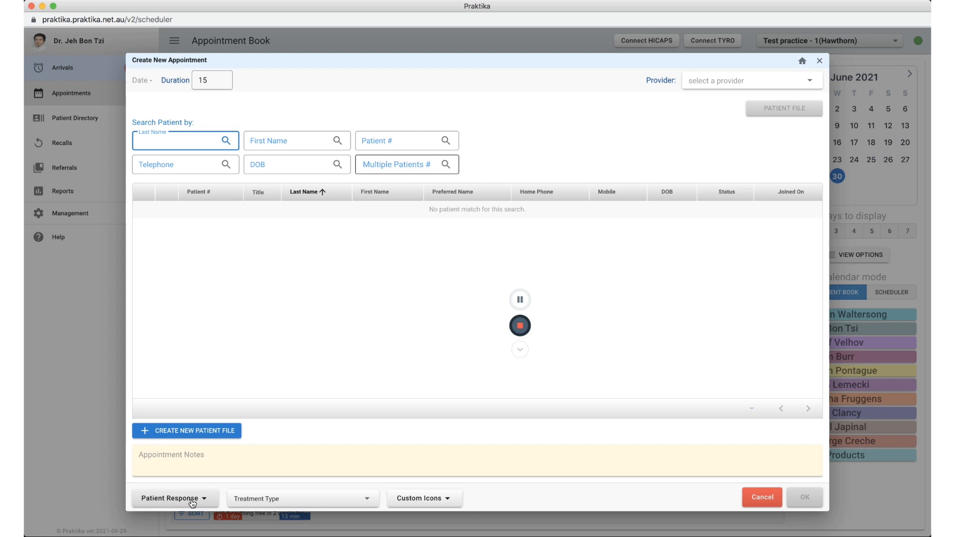
type("s")
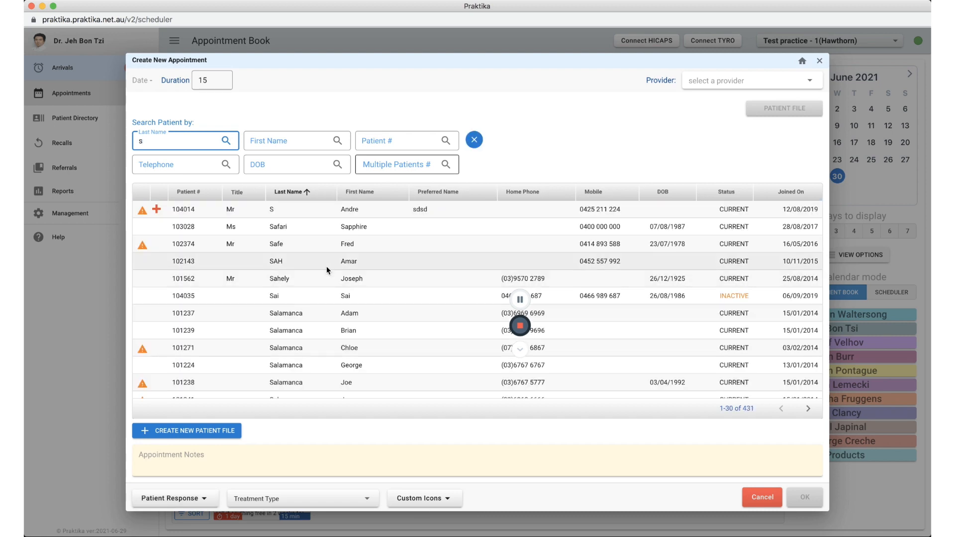
left_click(366, 279)
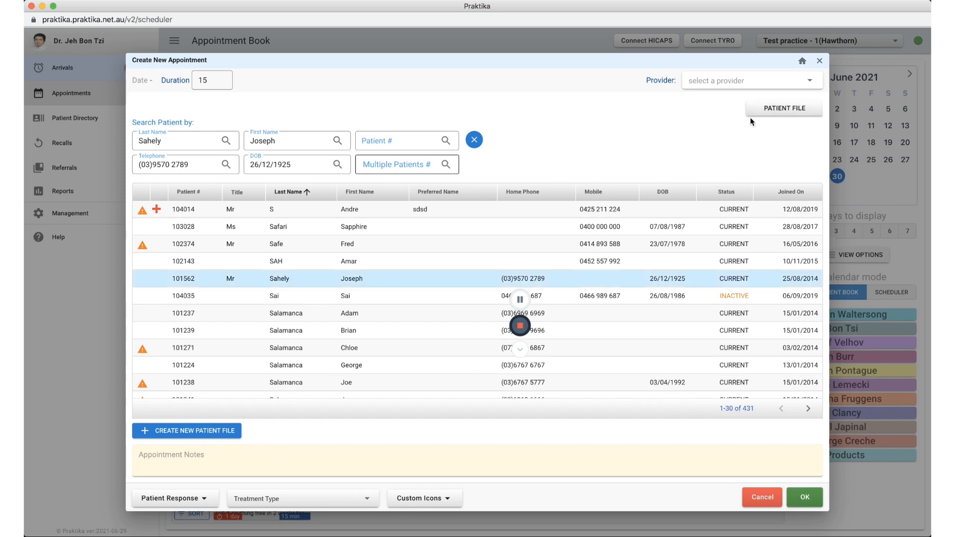
left_click(784, 108)
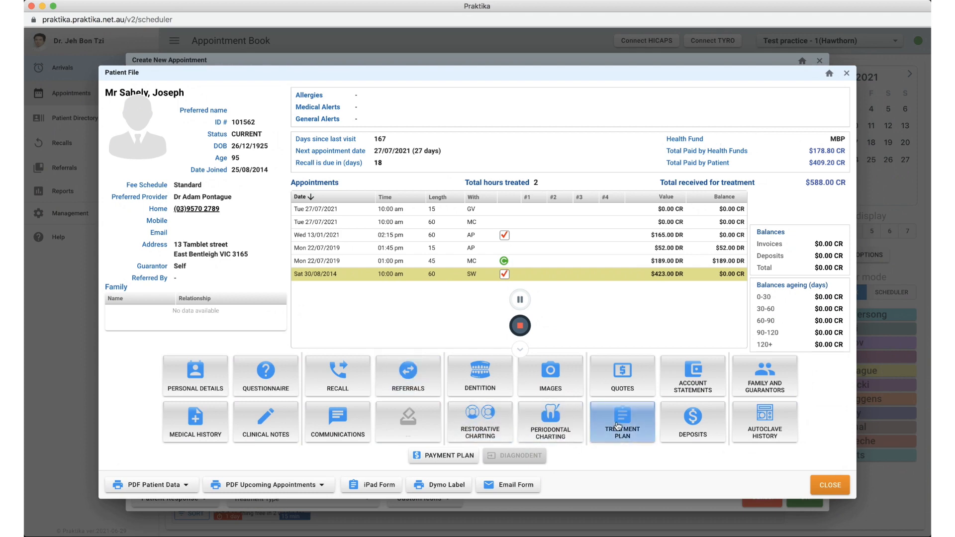
mouse_move(480, 422)
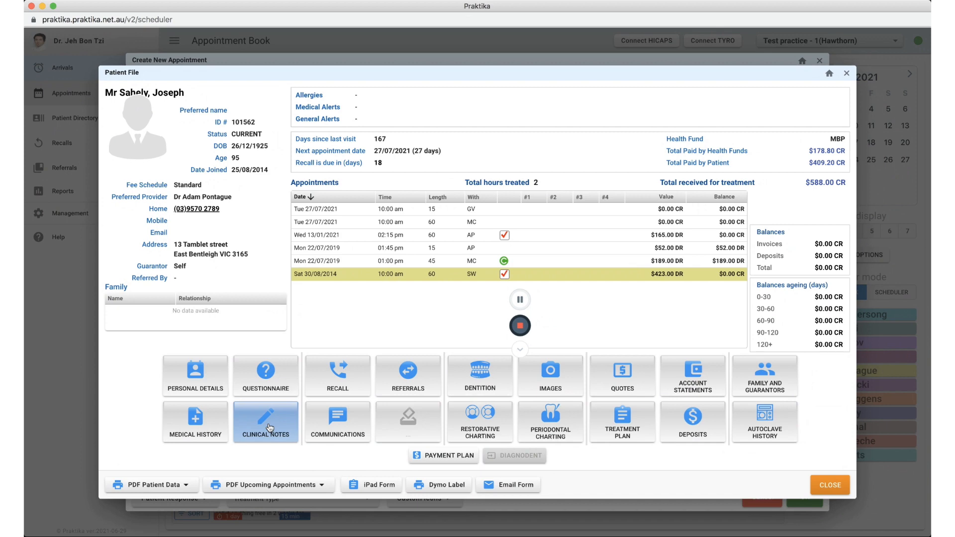
mouse_move(280, 446)
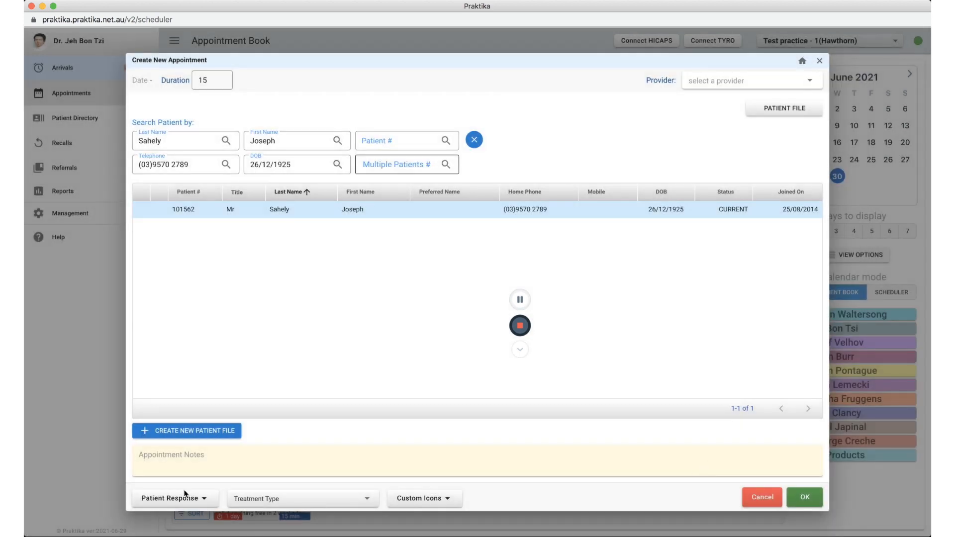
Step: Give Sahely's appointment a 45-minute duration and the note 'appt notes', then confirm
left_click(224, 76)
type("45")
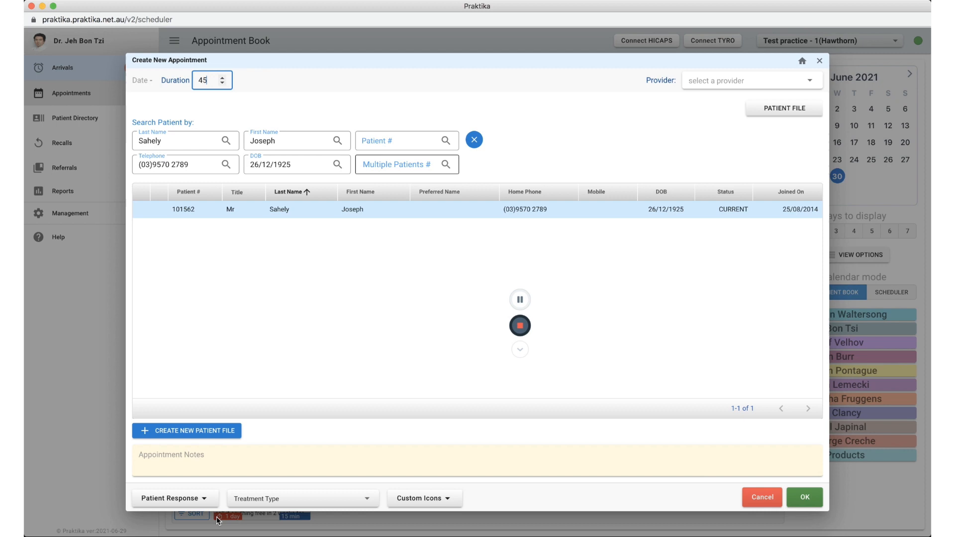
type("appt")
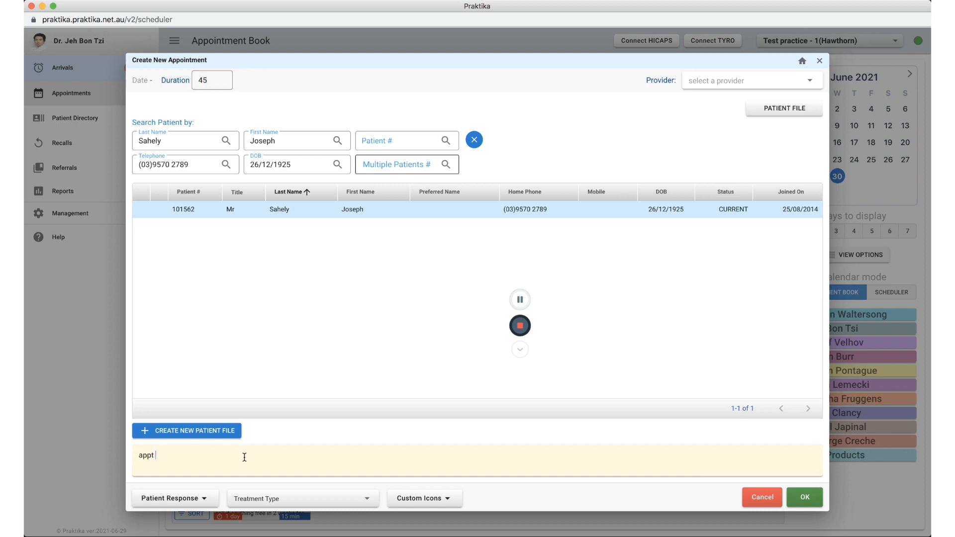
type("notes")
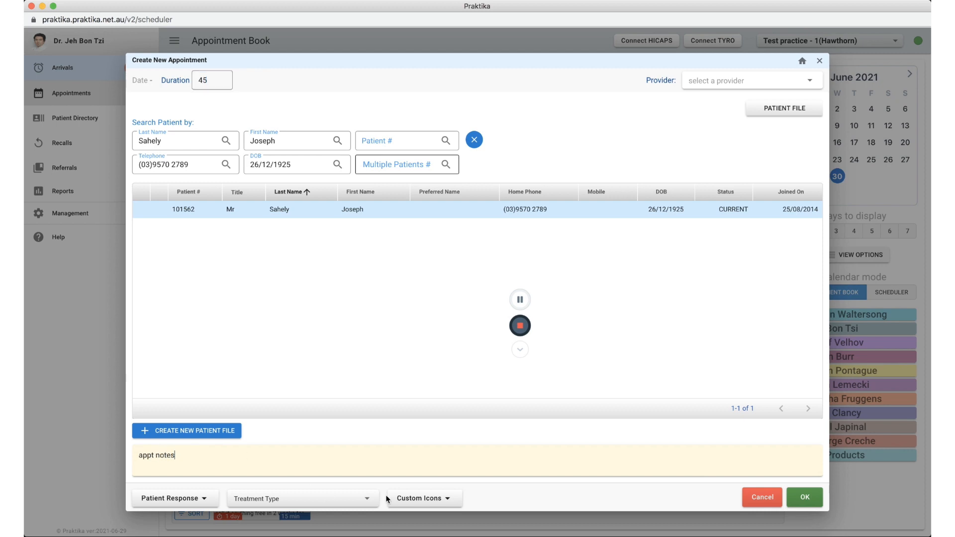
mouse_move(716, 234)
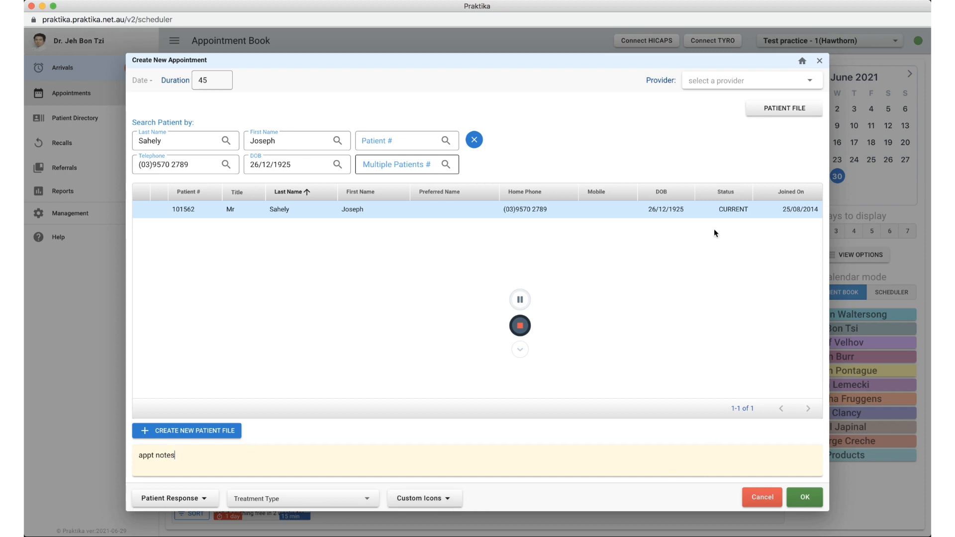
left_click(751, 79)
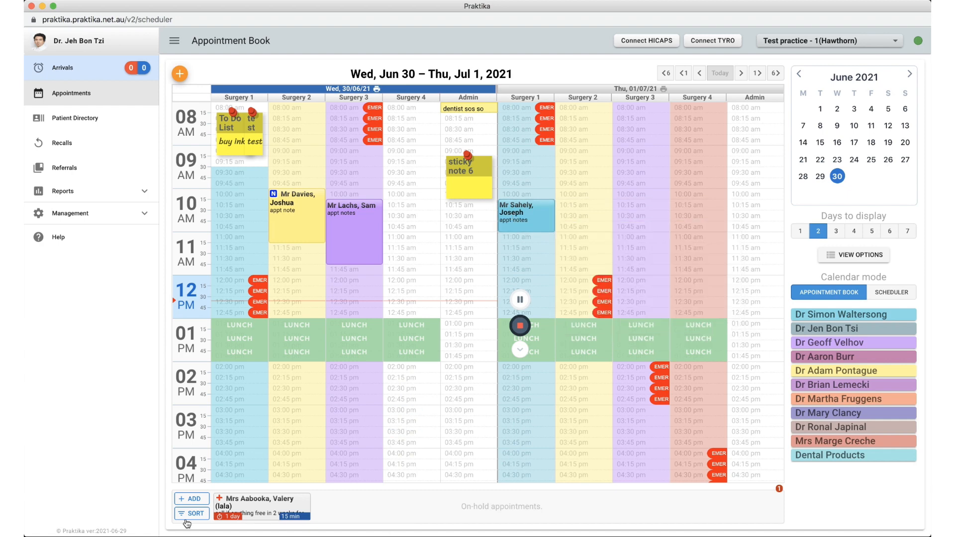
mouse_move(173, 520)
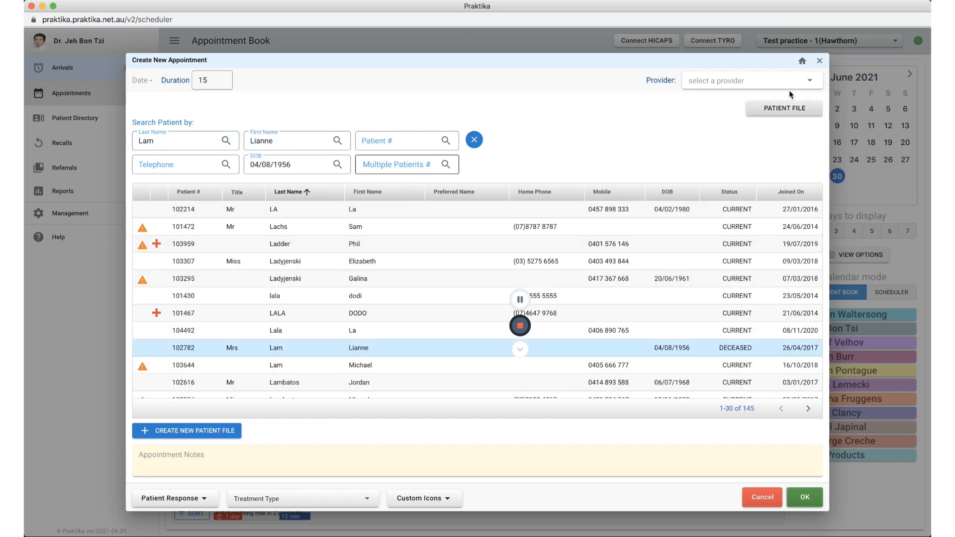
left_click(784, 108)
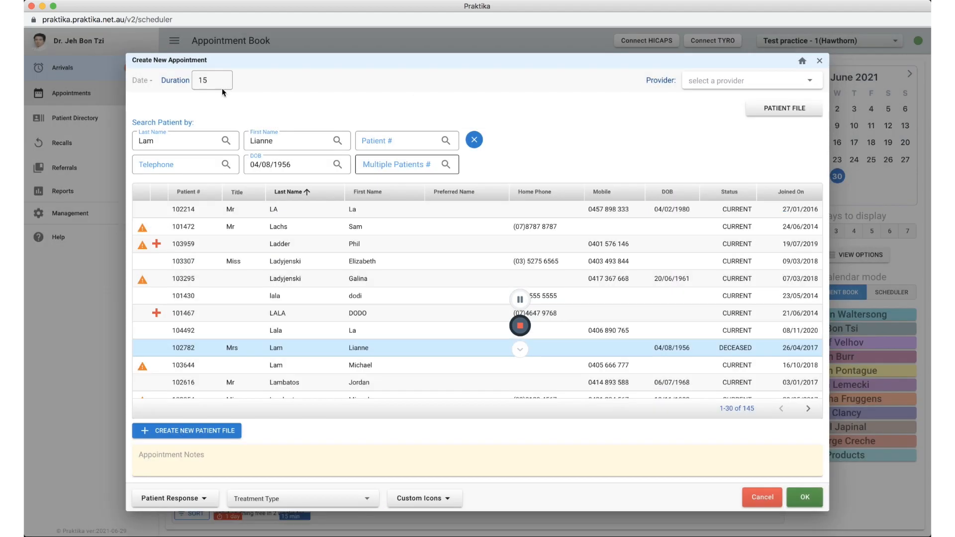
left_click(229, 76)
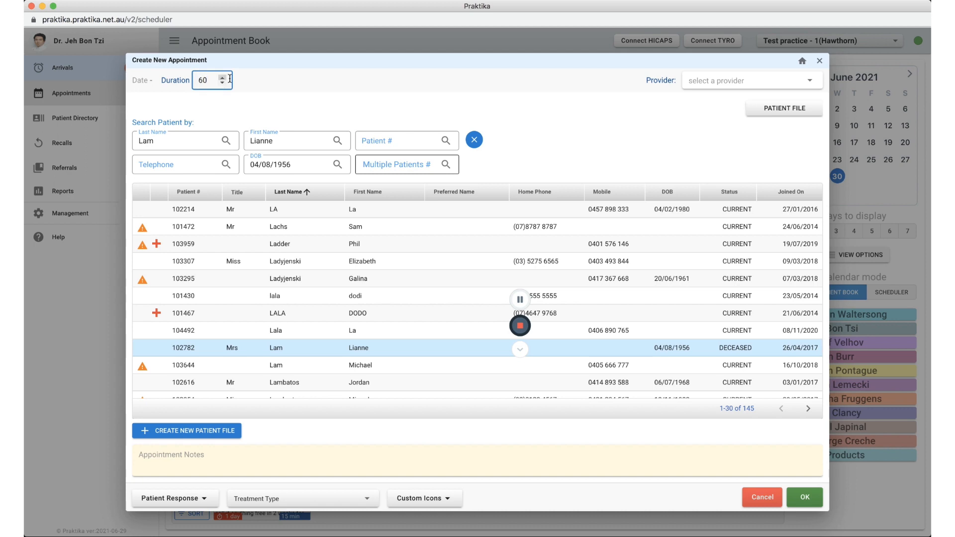
left_click(751, 80)
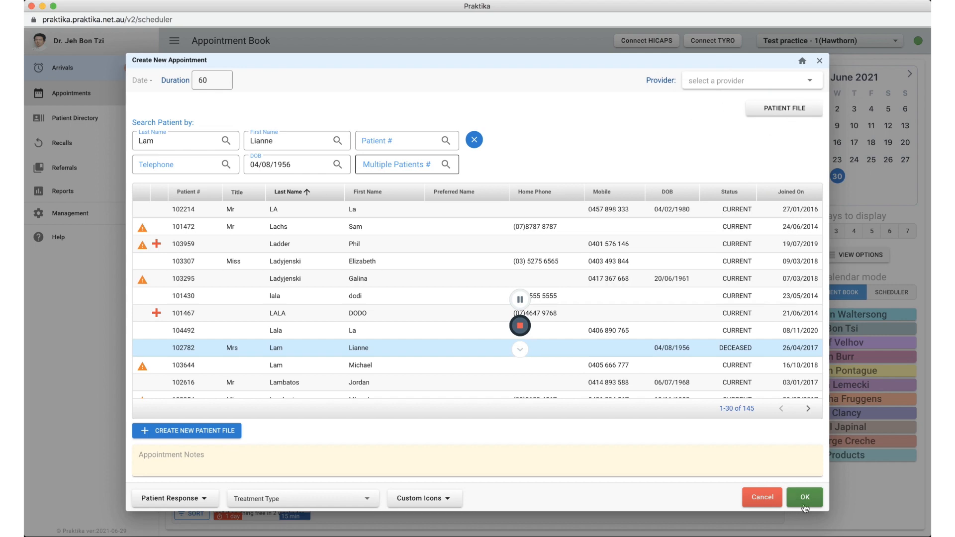
left_click(804, 497)
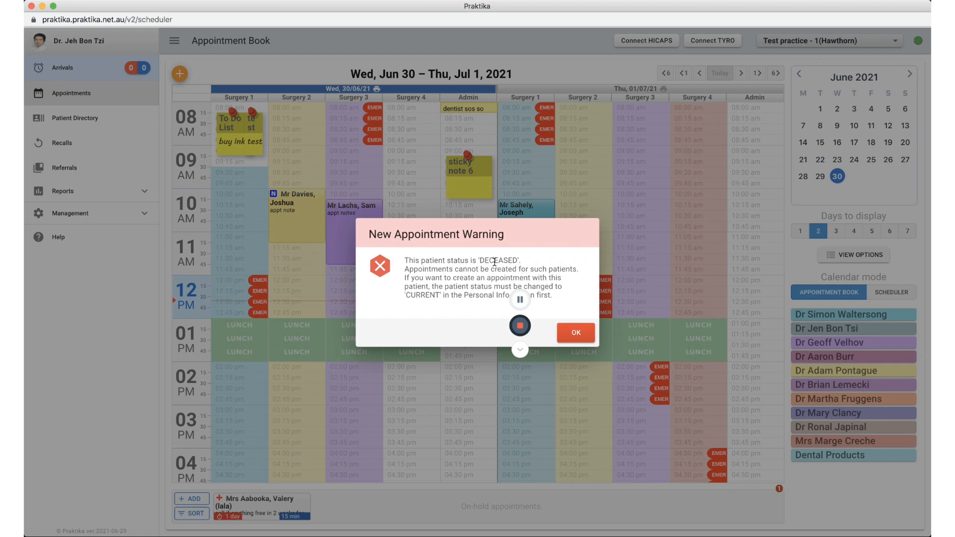
Step: Dismiss the deceased-patient warning, leaving an empty 15-minute appointment form
left_click(574, 333)
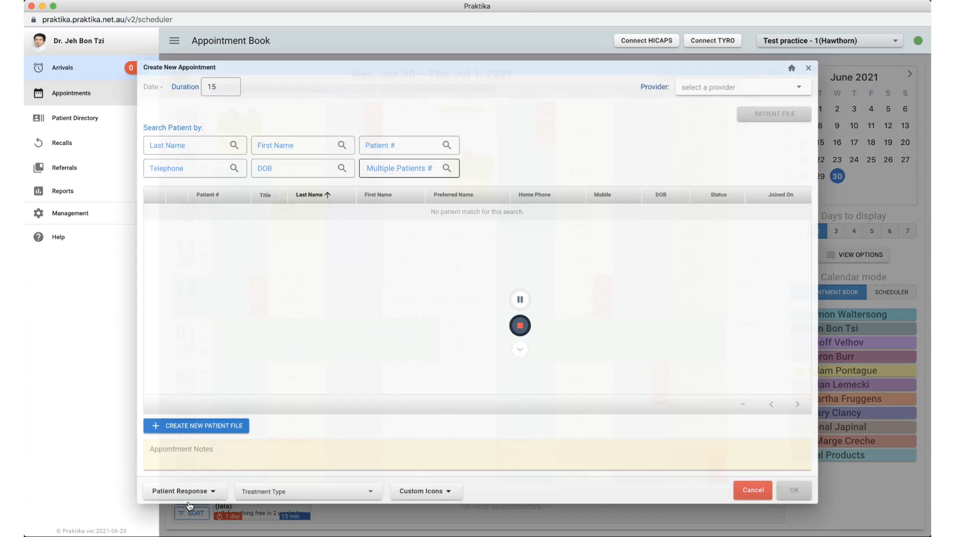
Step: Choose Barbie Babe as patient, acknowledge her alerts, and view then close her file
type("b")
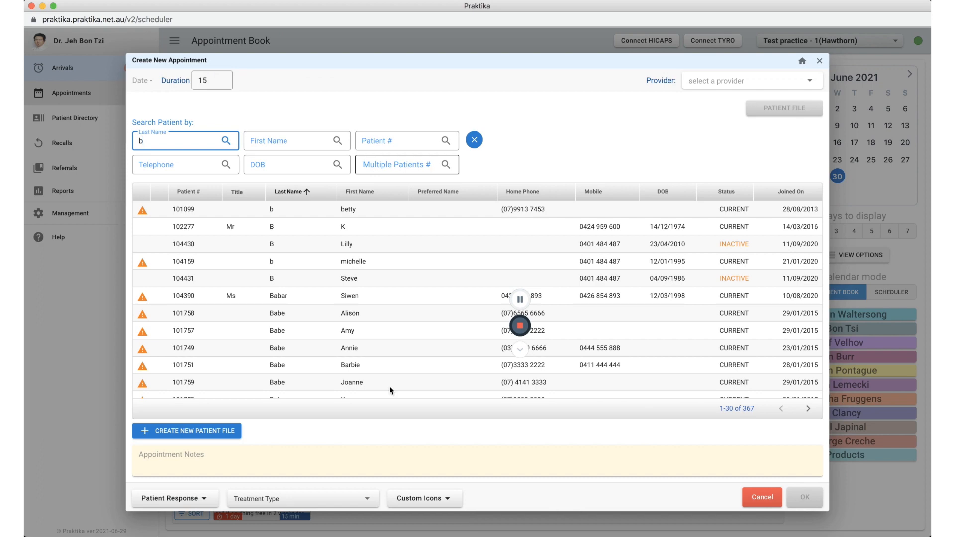
left_click(350, 365)
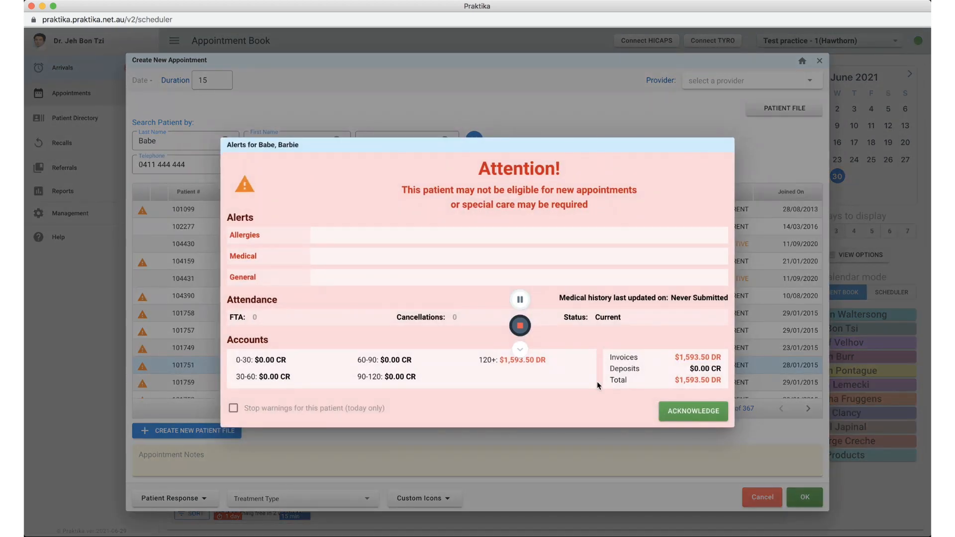
left_click(693, 412)
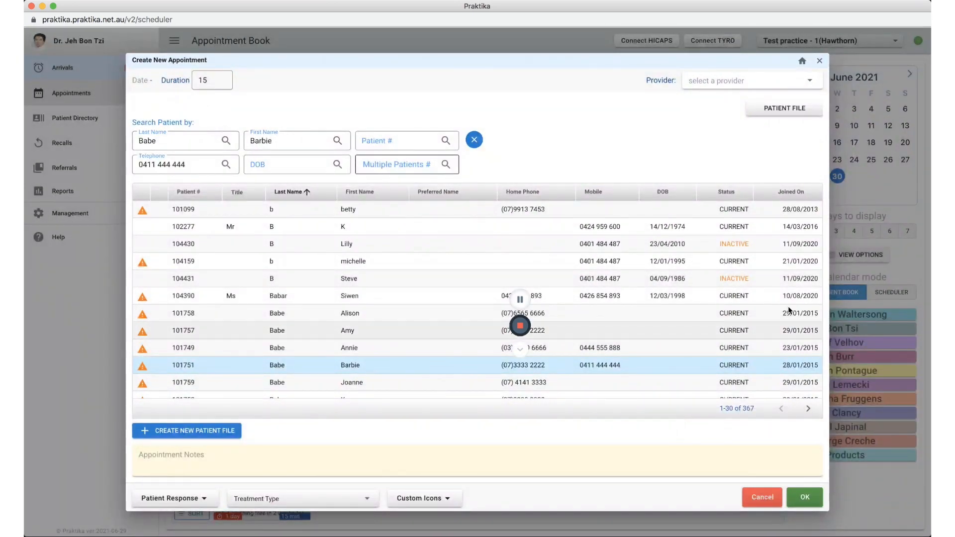
left_click(784, 108)
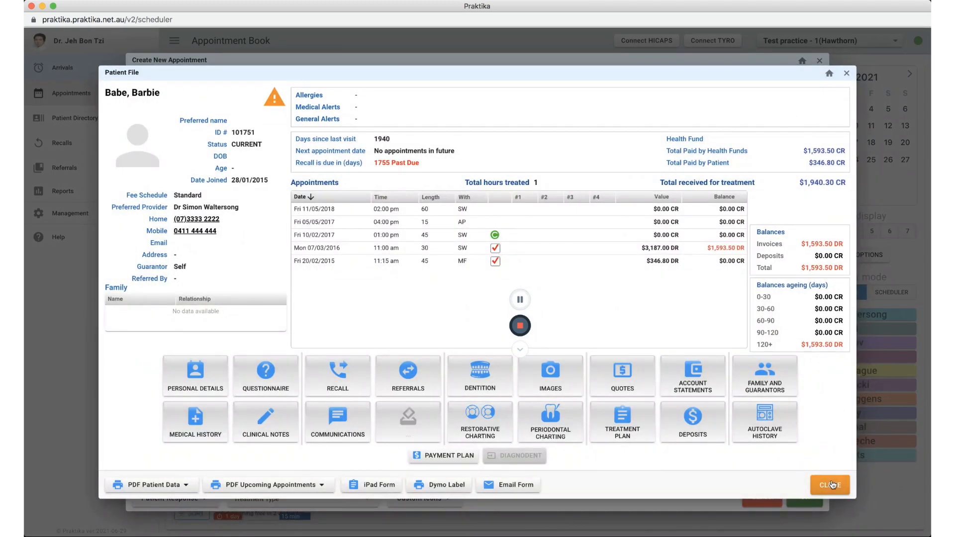
left_click(830, 484)
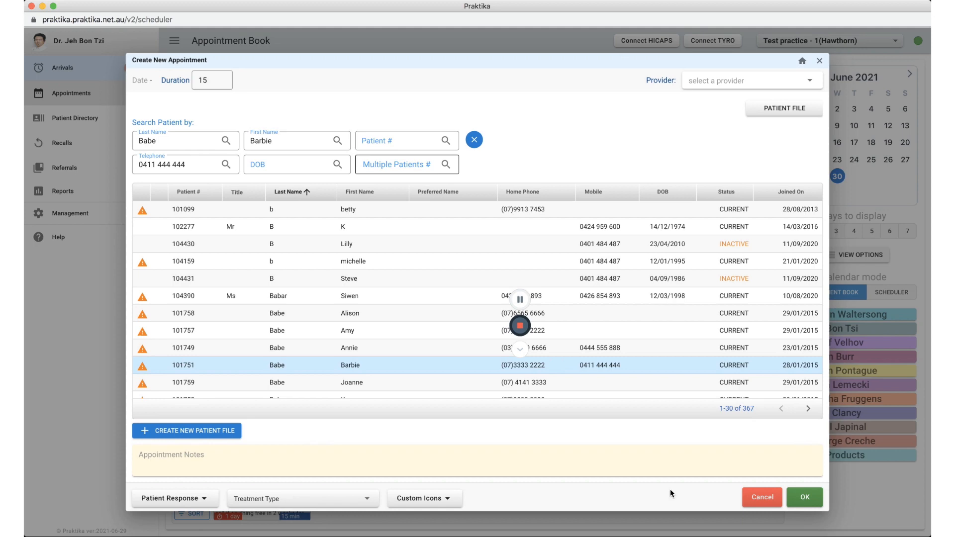